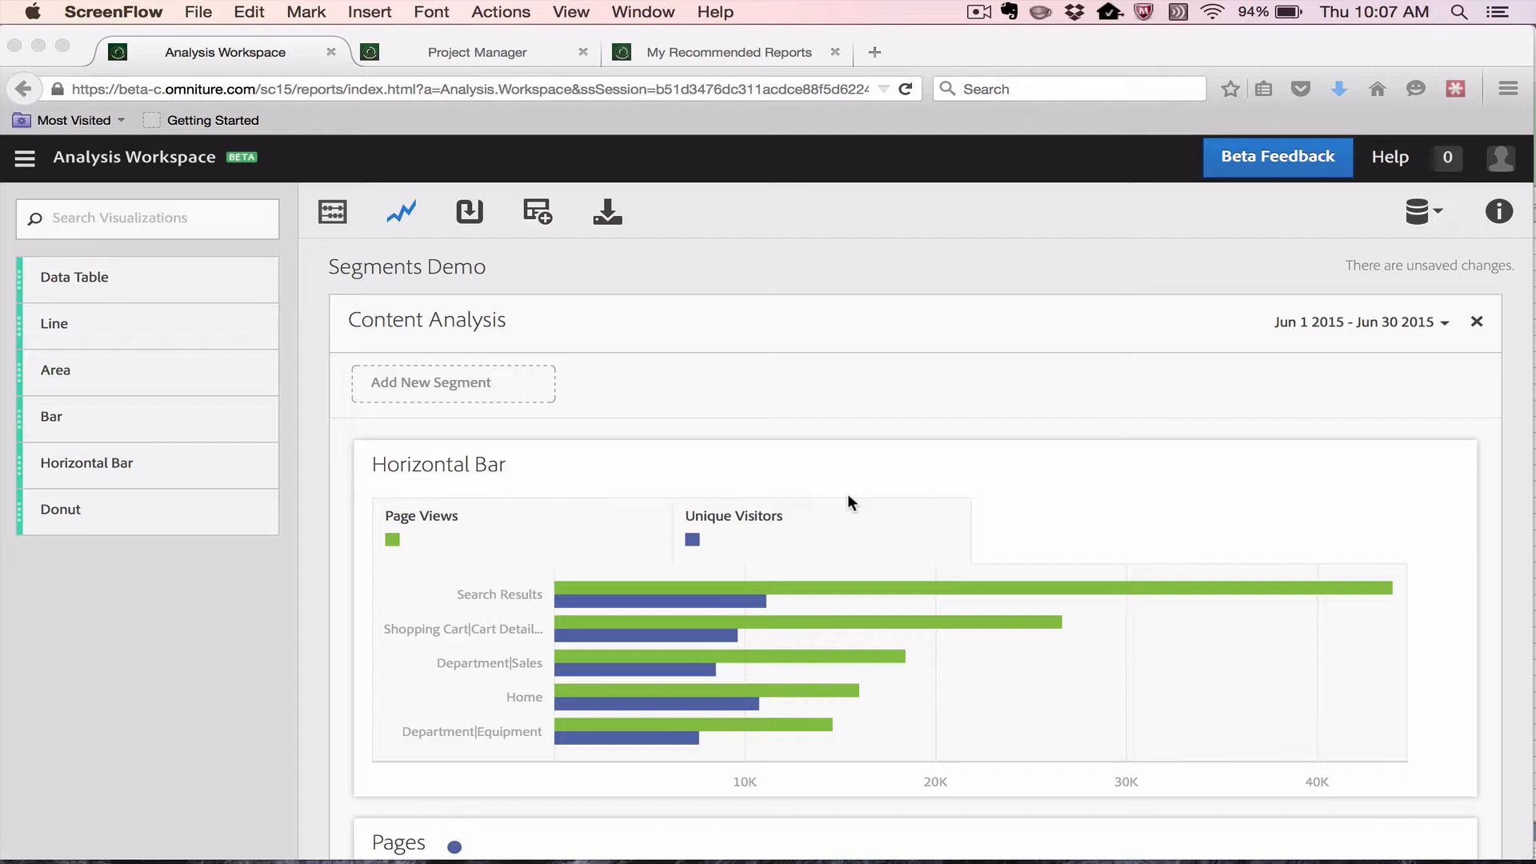
scroll(down, 3)
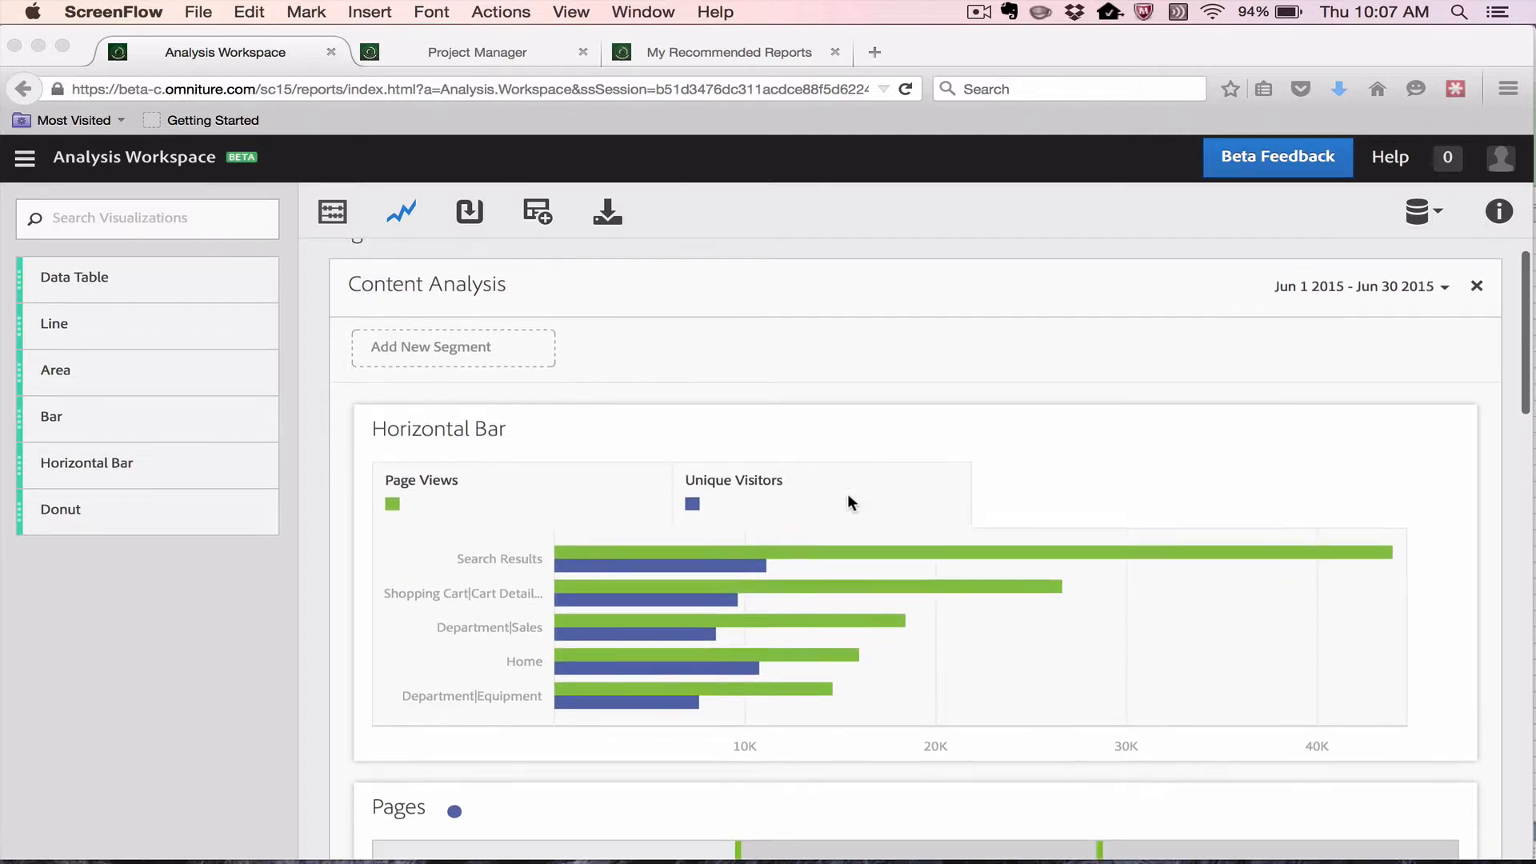
scroll(down, 3)
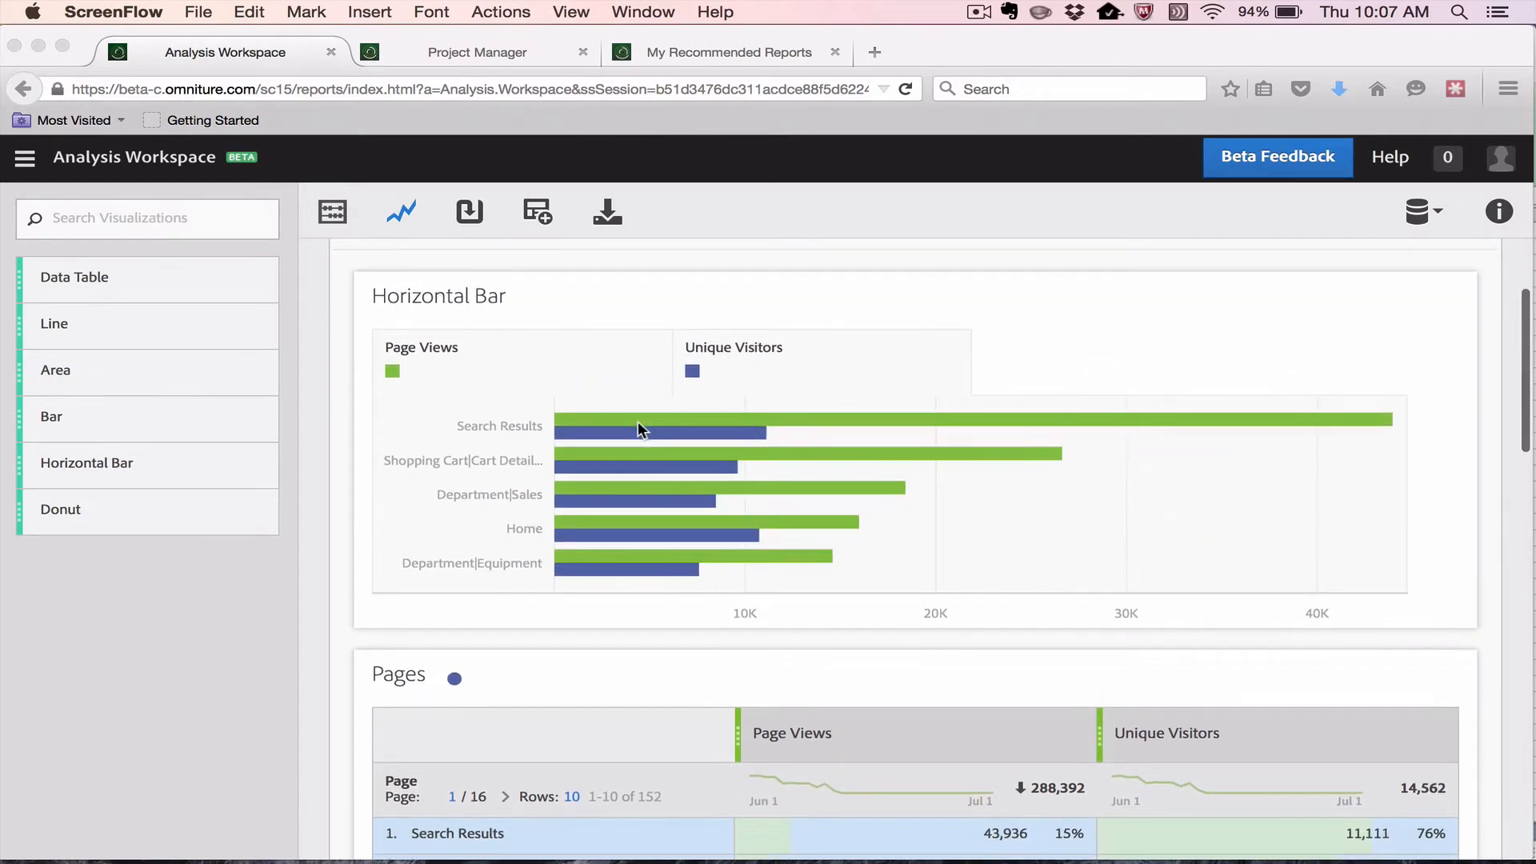
mouse_move(547, 506)
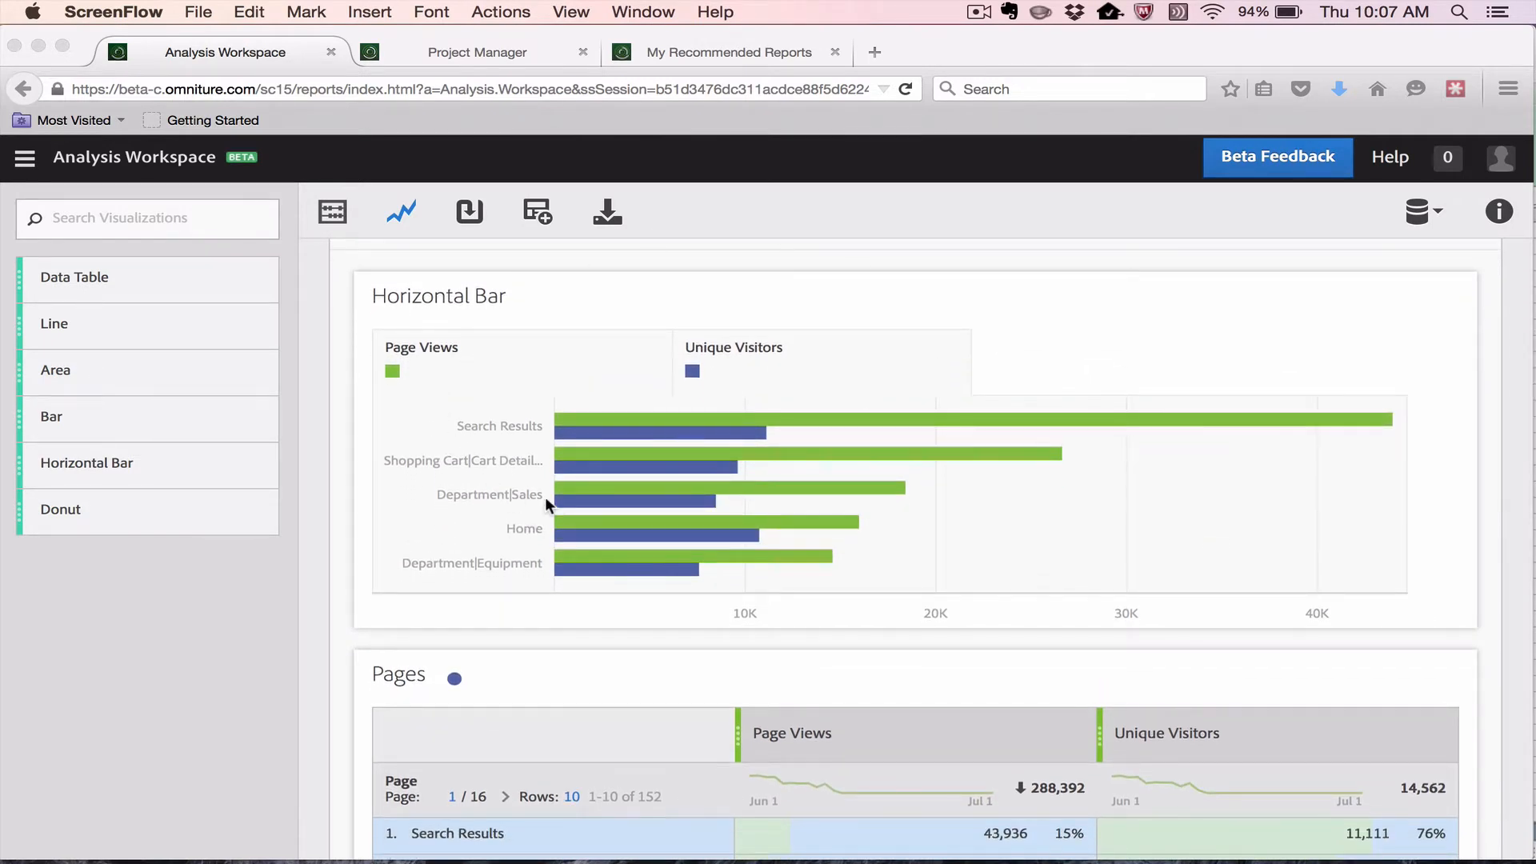
scroll(down, 3)
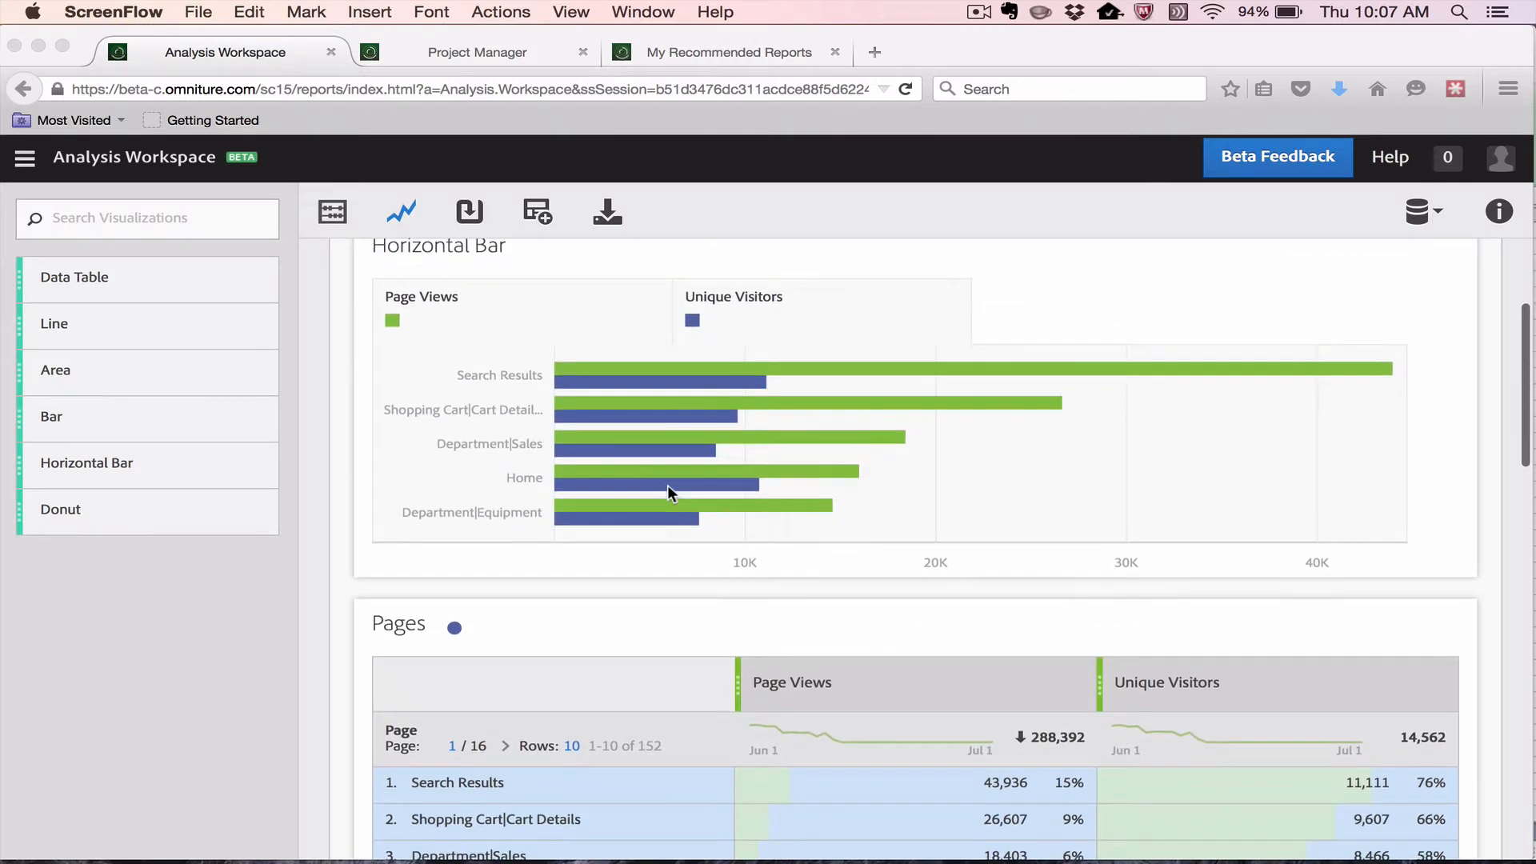
scroll(down, 3)
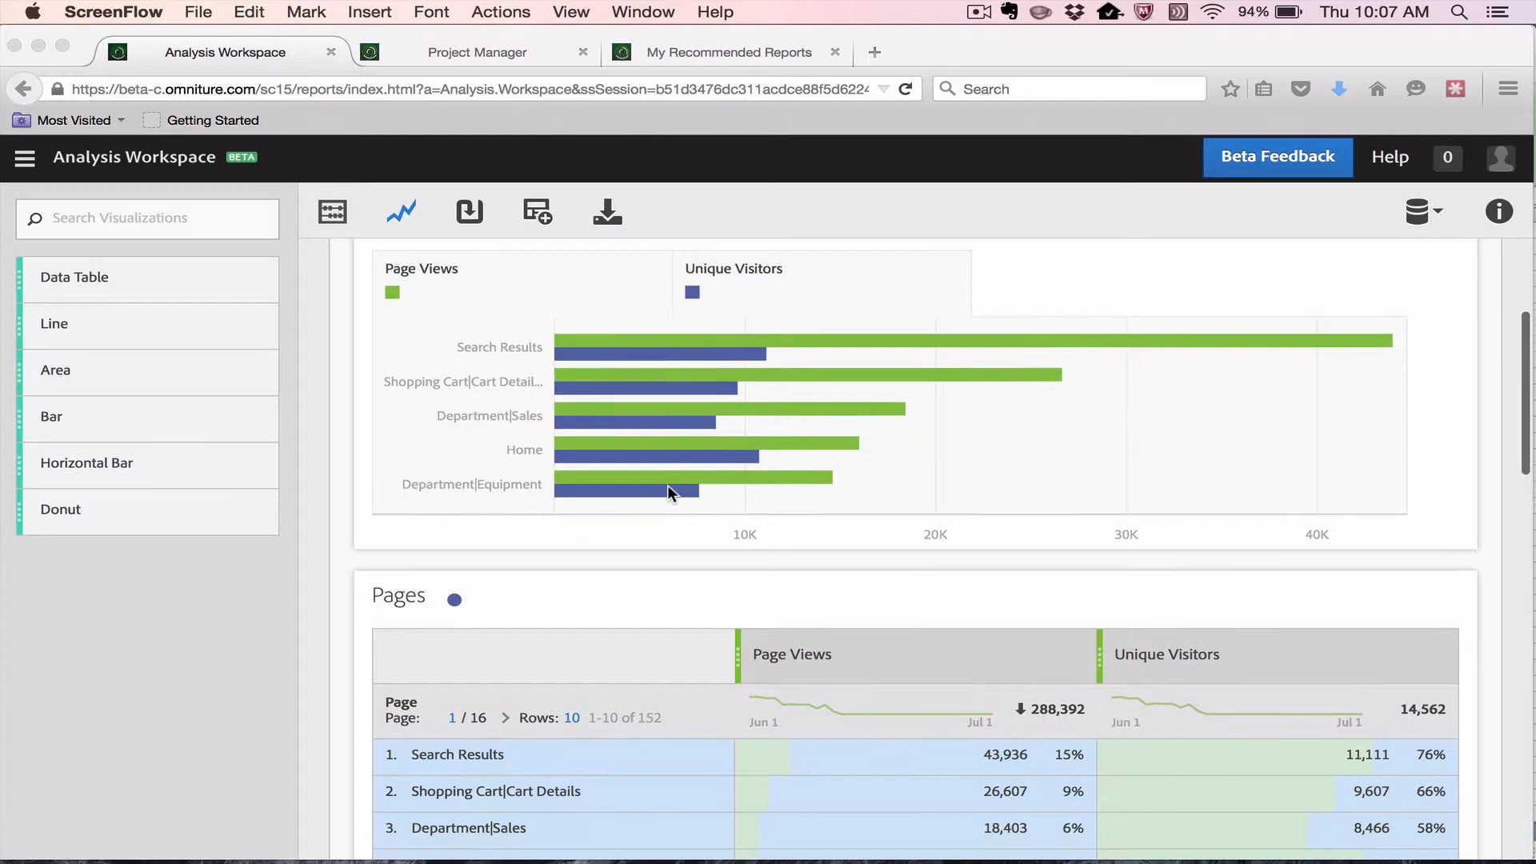
scroll(down, 3)
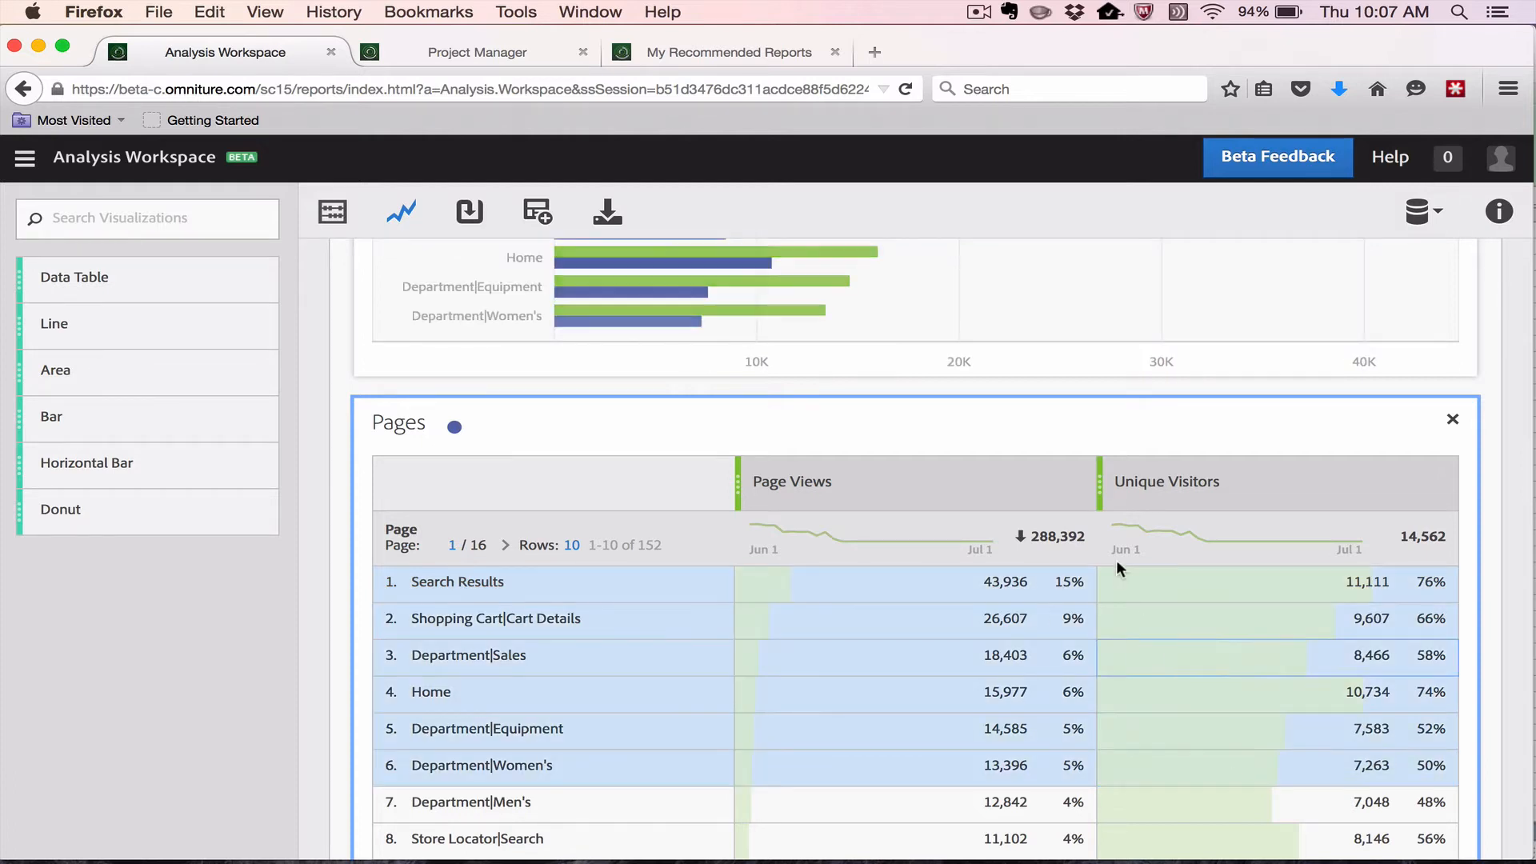
scroll(down, 3)
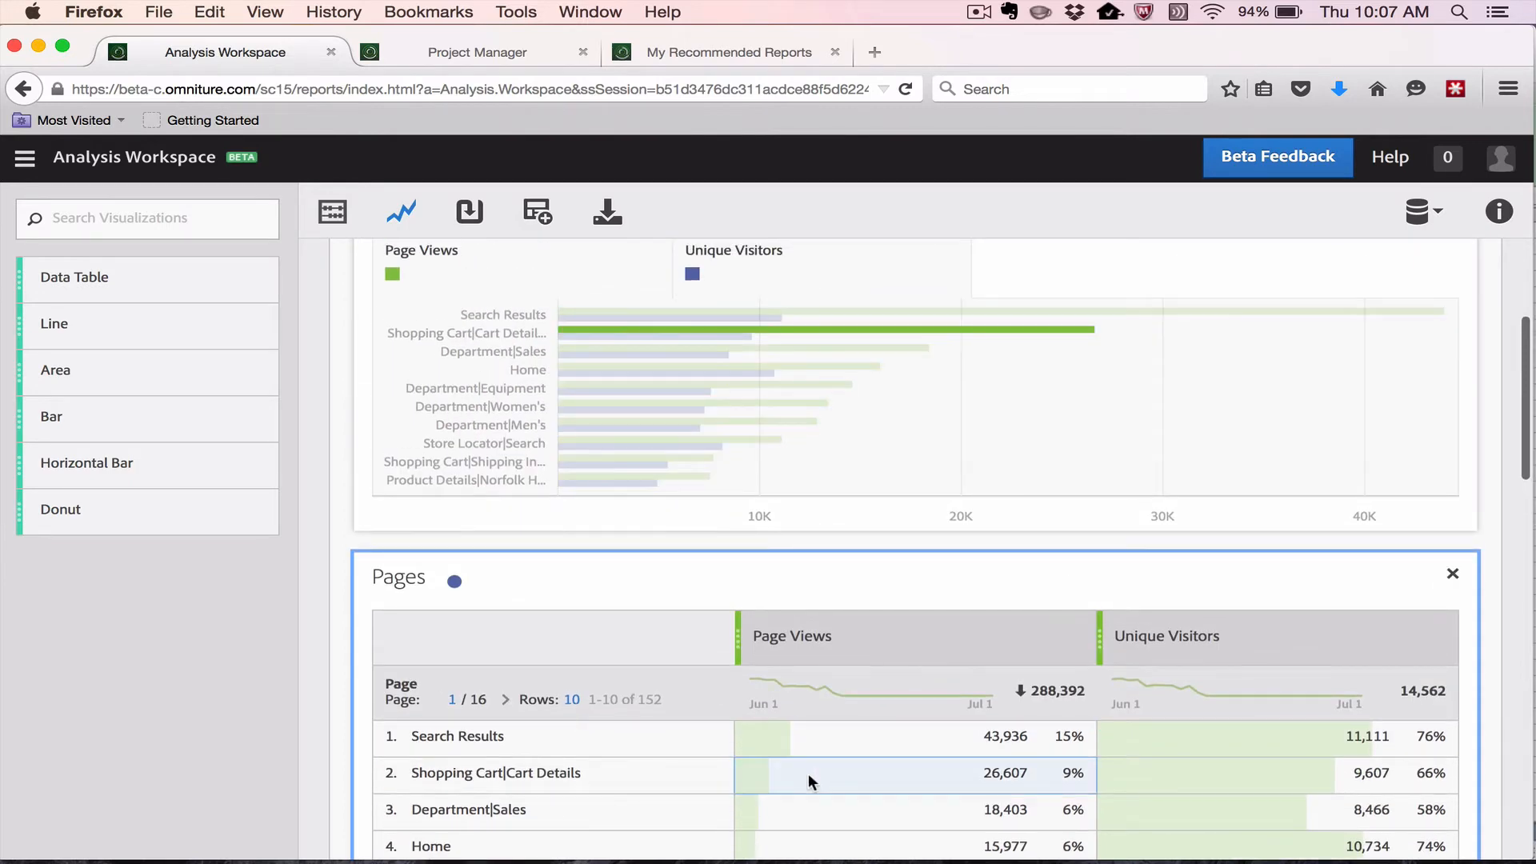
scroll(down, 3)
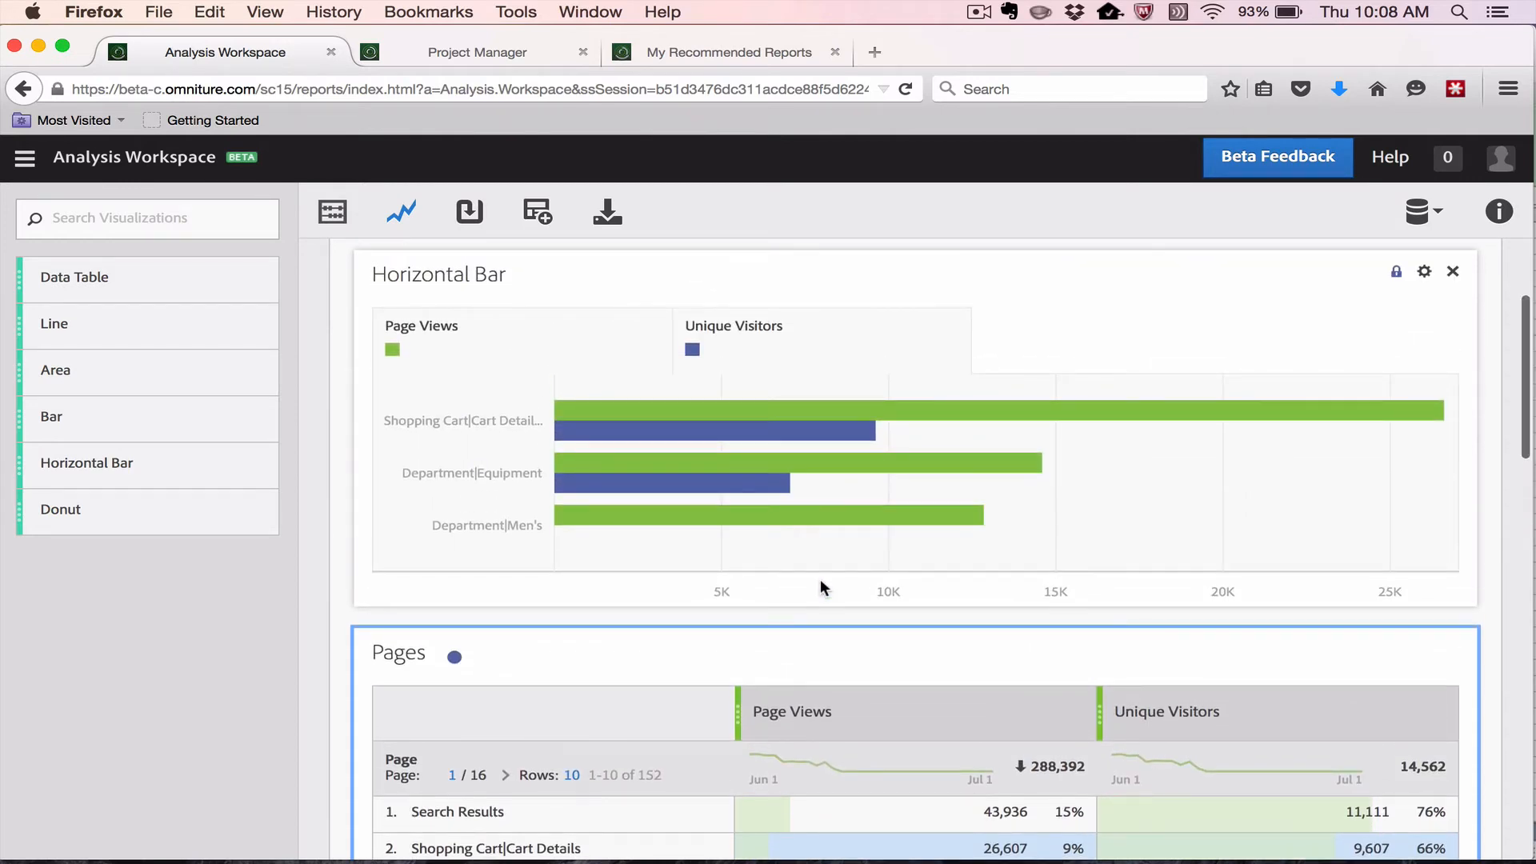
scroll(down, 3)
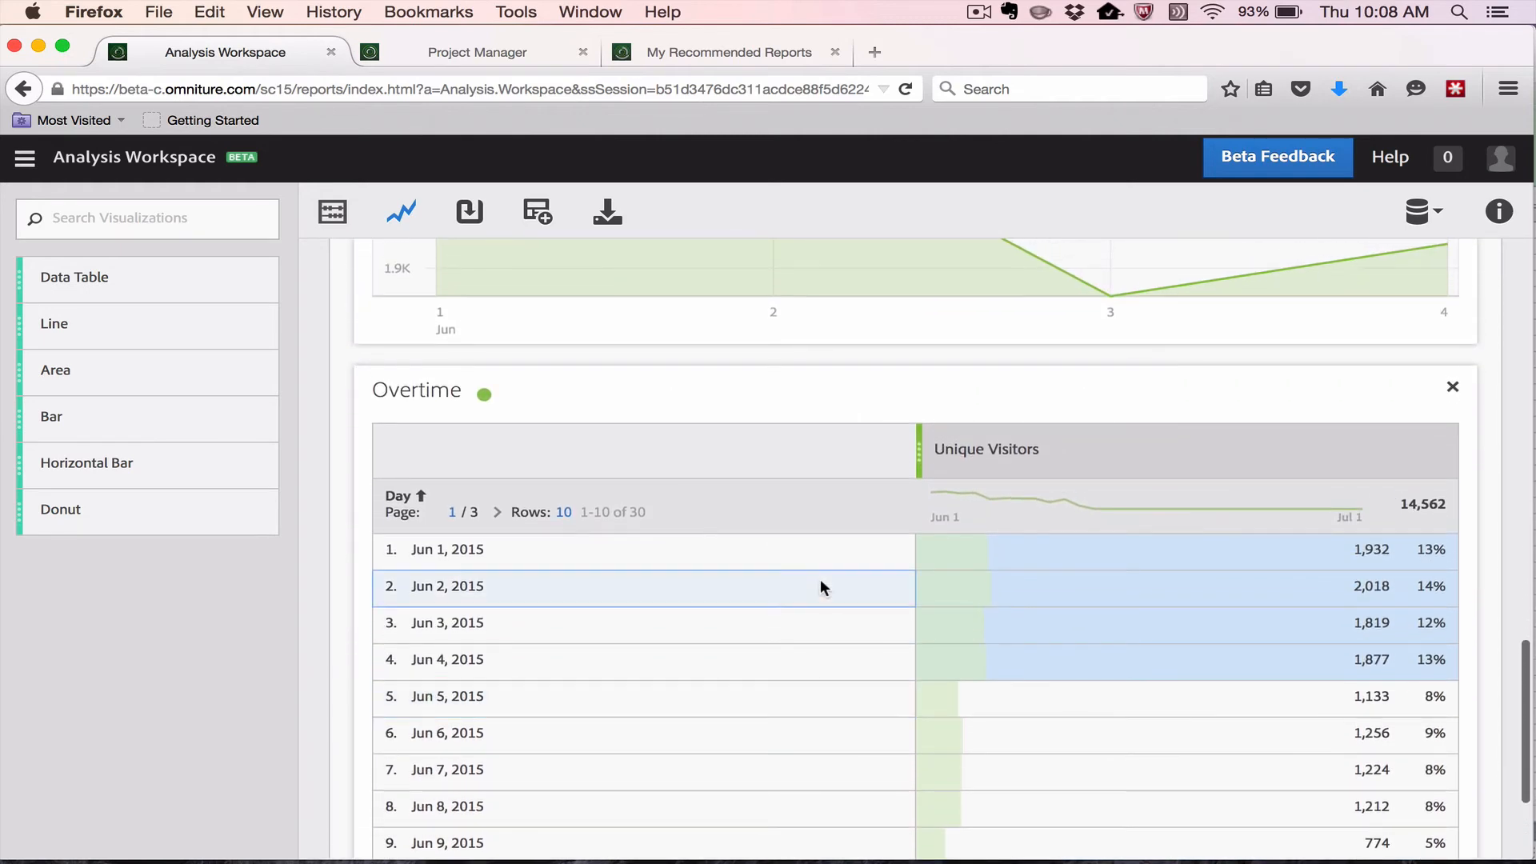
mouse_move(970, 732)
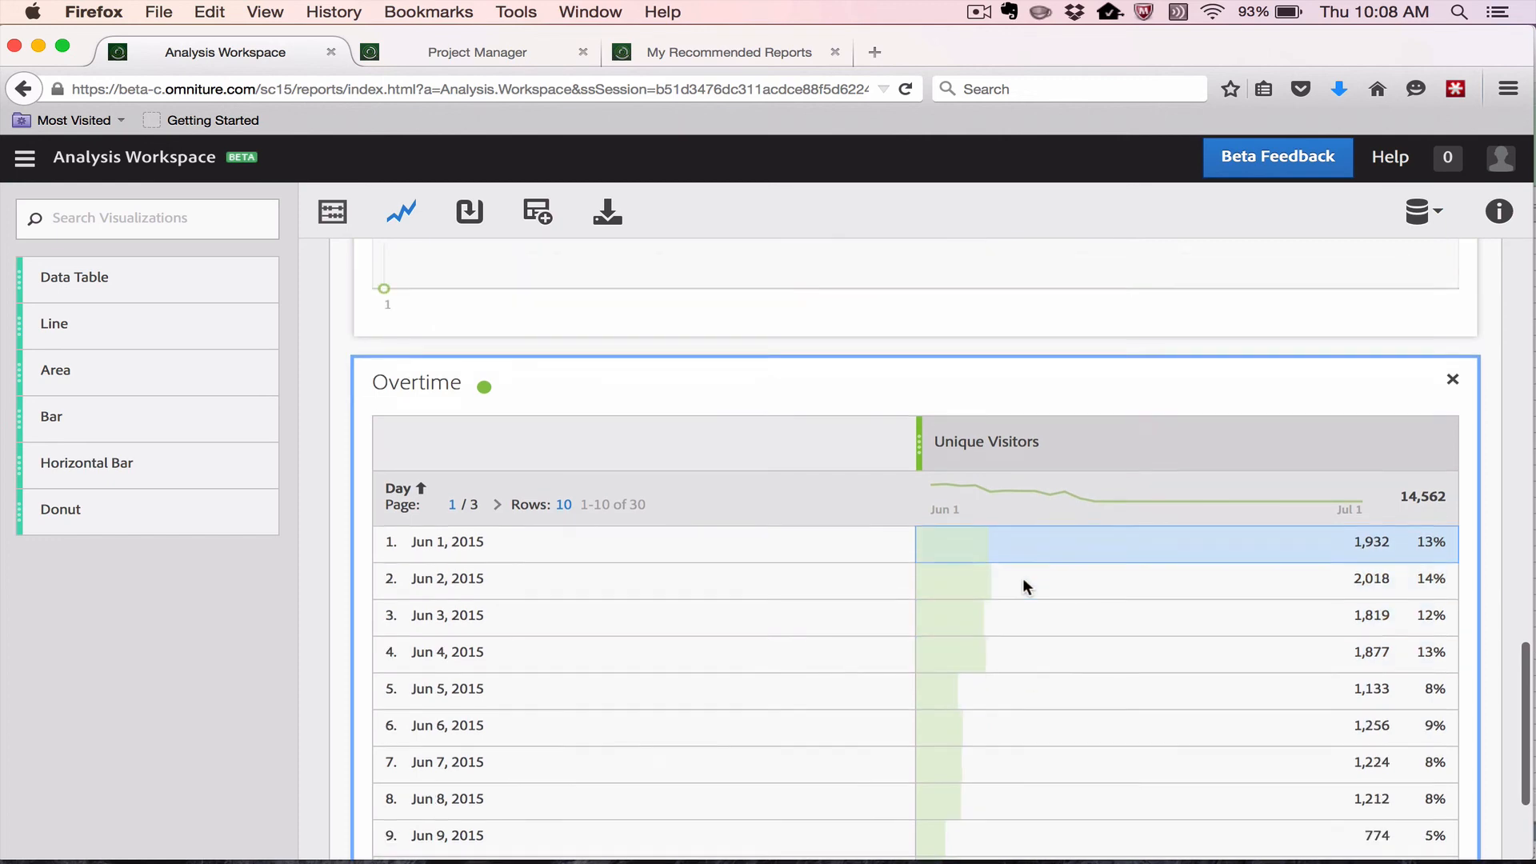
scroll(down, 3)
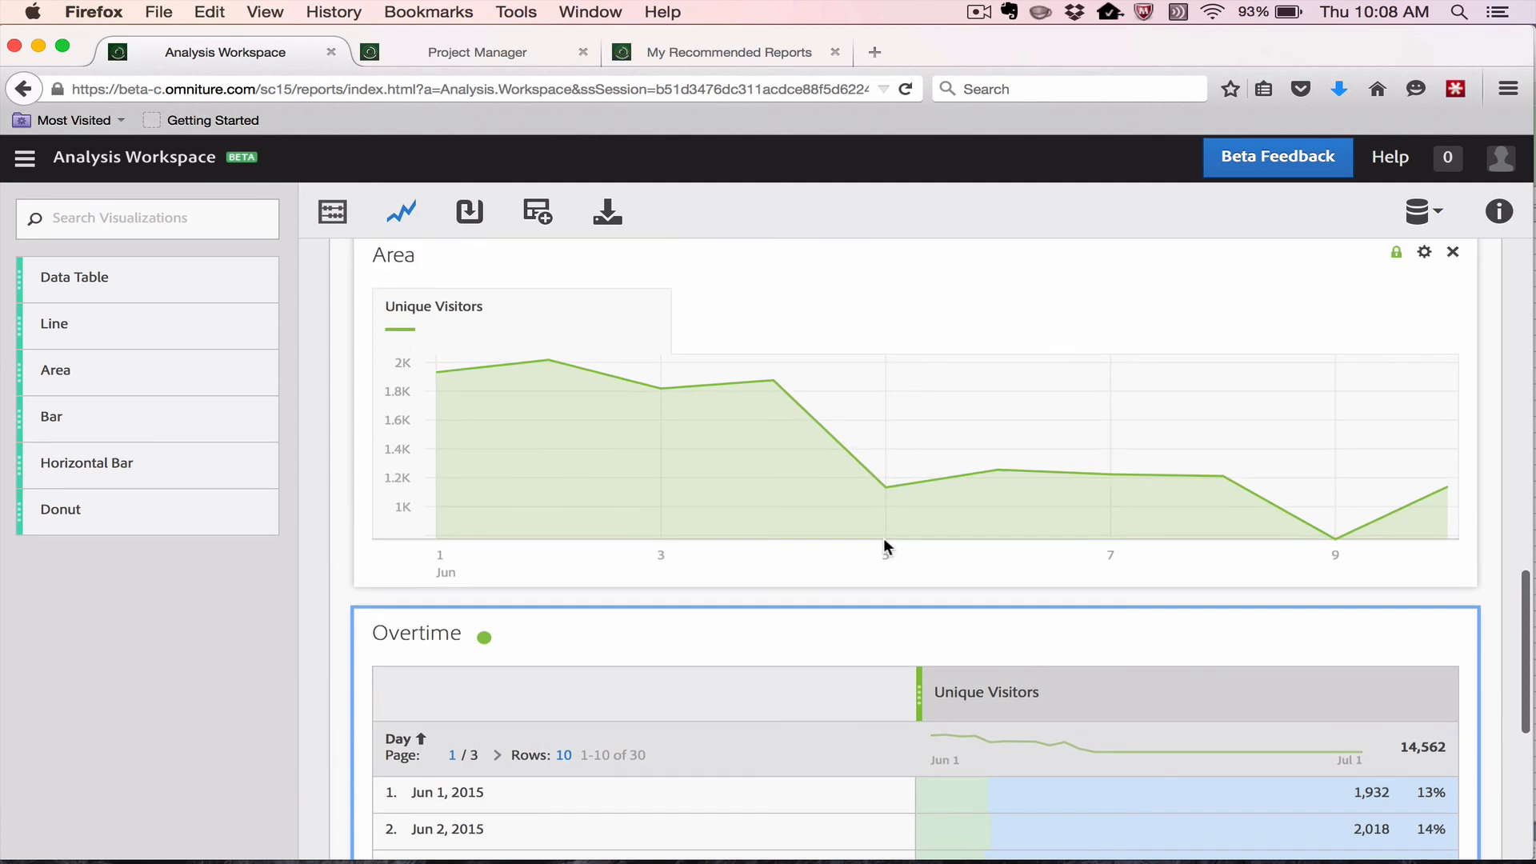
scroll(down, 3)
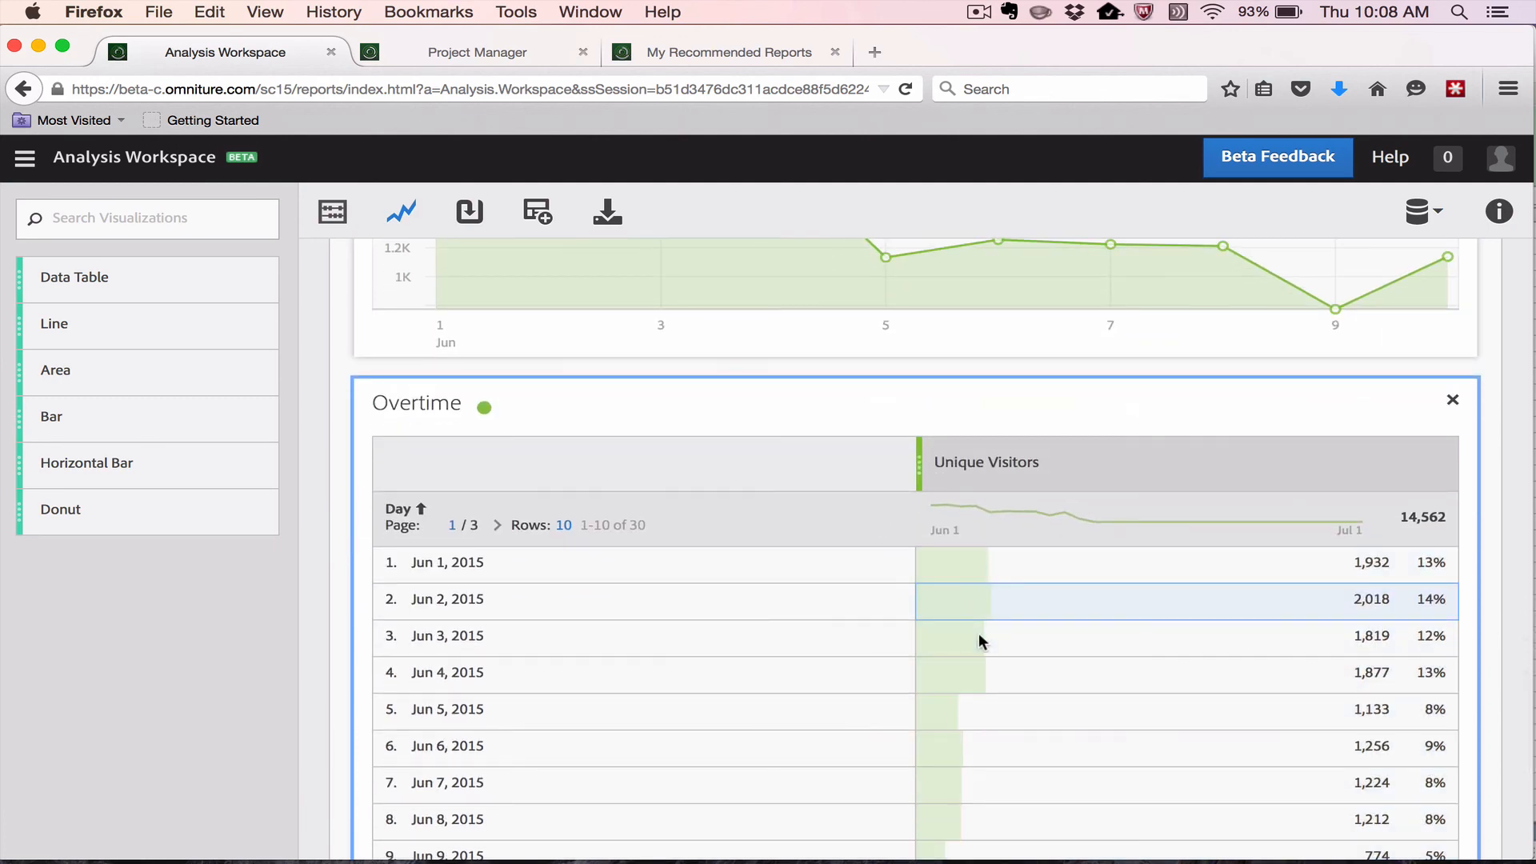